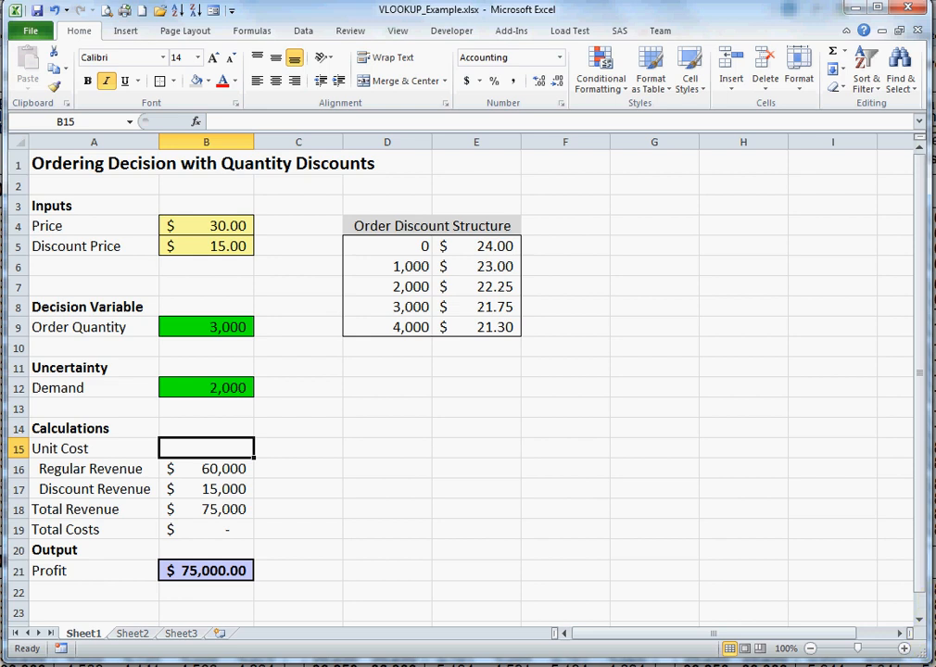
pyautogui.moveTo(91, 212)
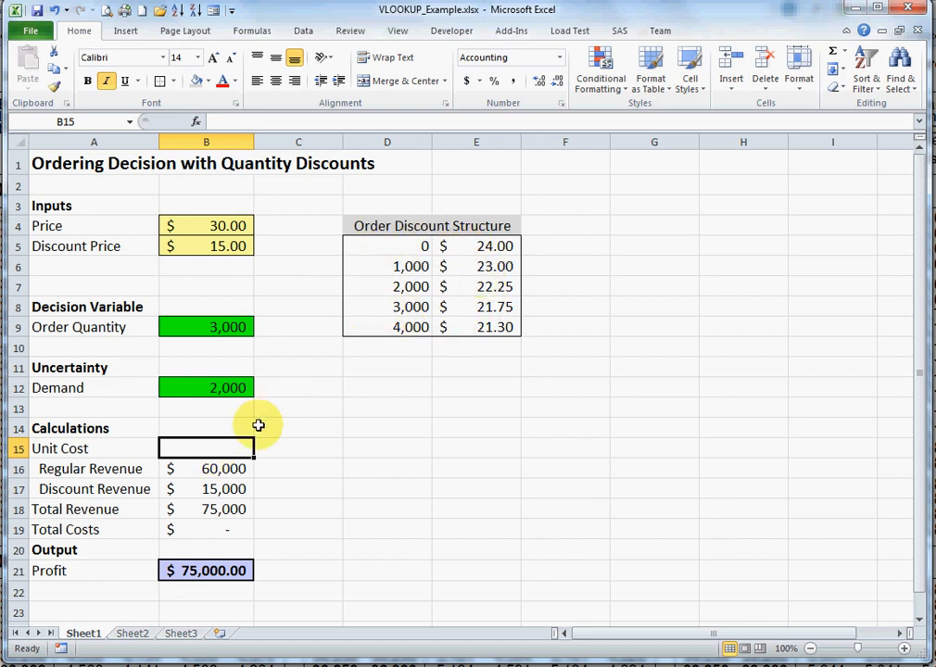
pyautogui.moveTo(557, 460)
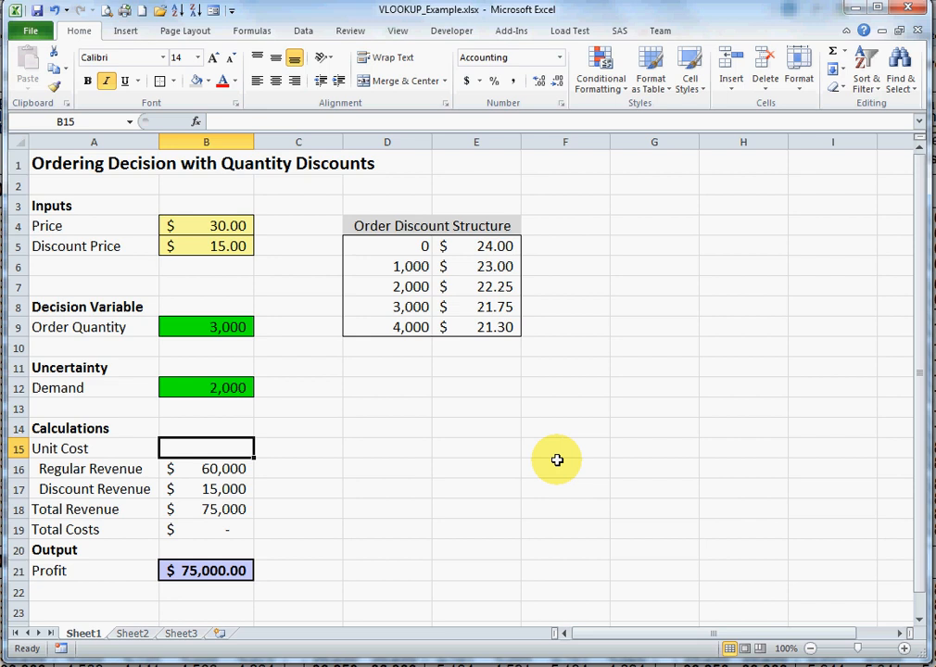
# Begin =VLOOKUP in B15 with B9 as lookup value and D5:E9 as the table
pyautogui.write('=vl')
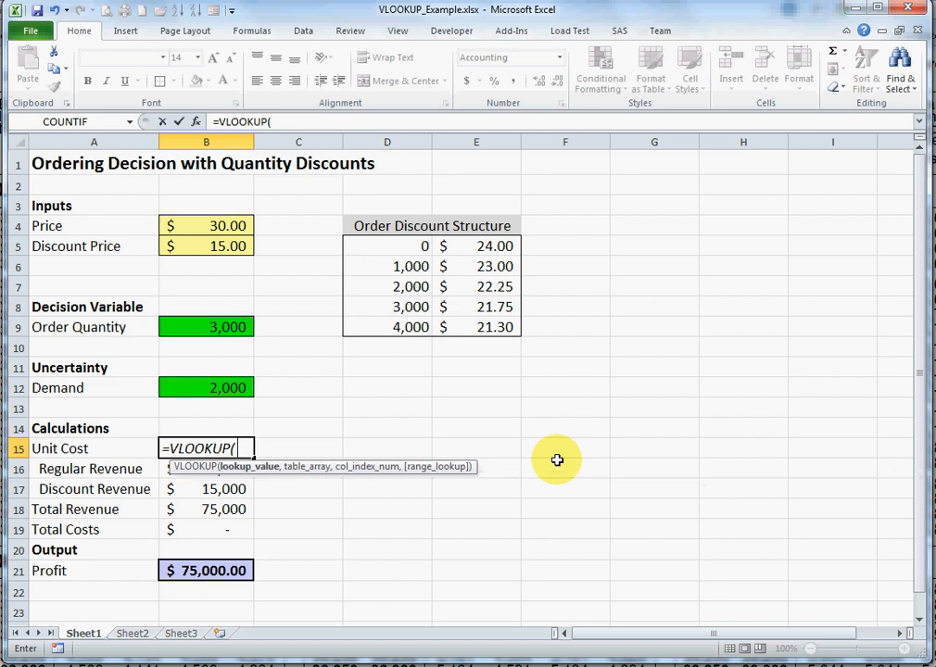
pyautogui.click(206, 327)
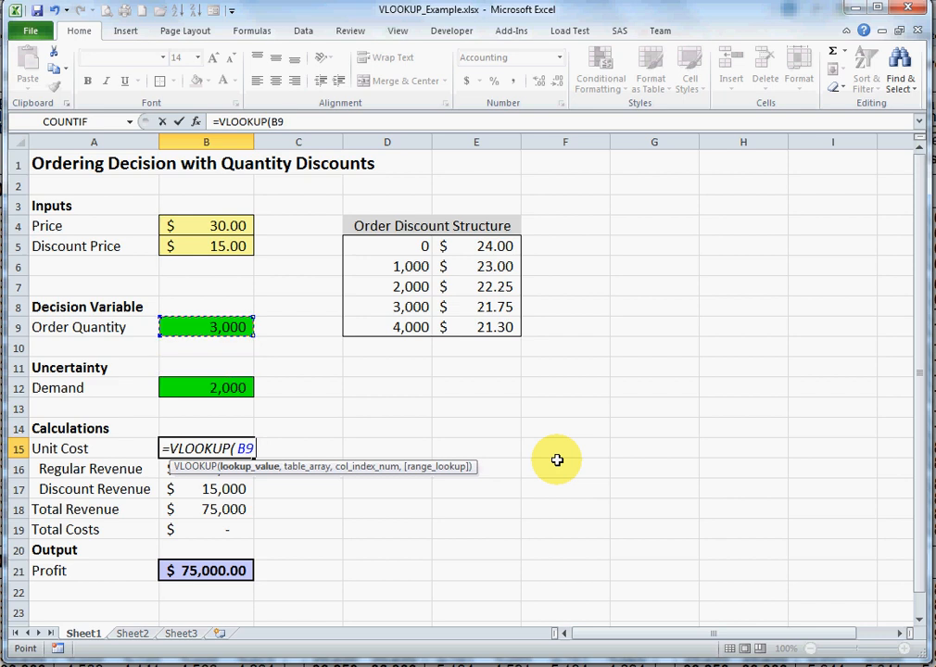
pyautogui.click(206, 387)
pyautogui.write(',D5:E9,')
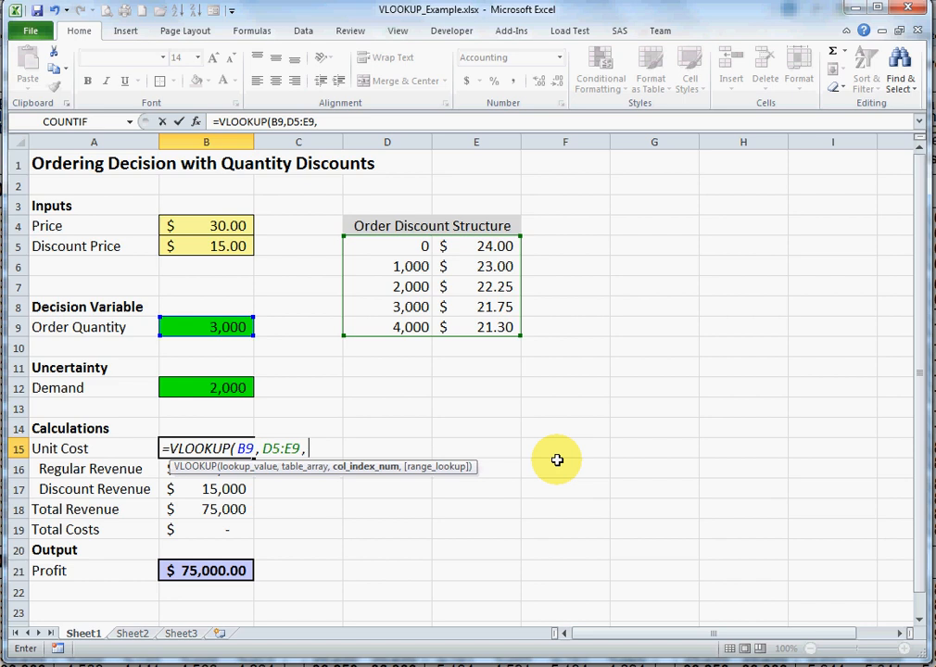
# Enter 2 as the column index of the B15 VLOOKUP and type 'false' as the match argument
pyautogui.write('2')
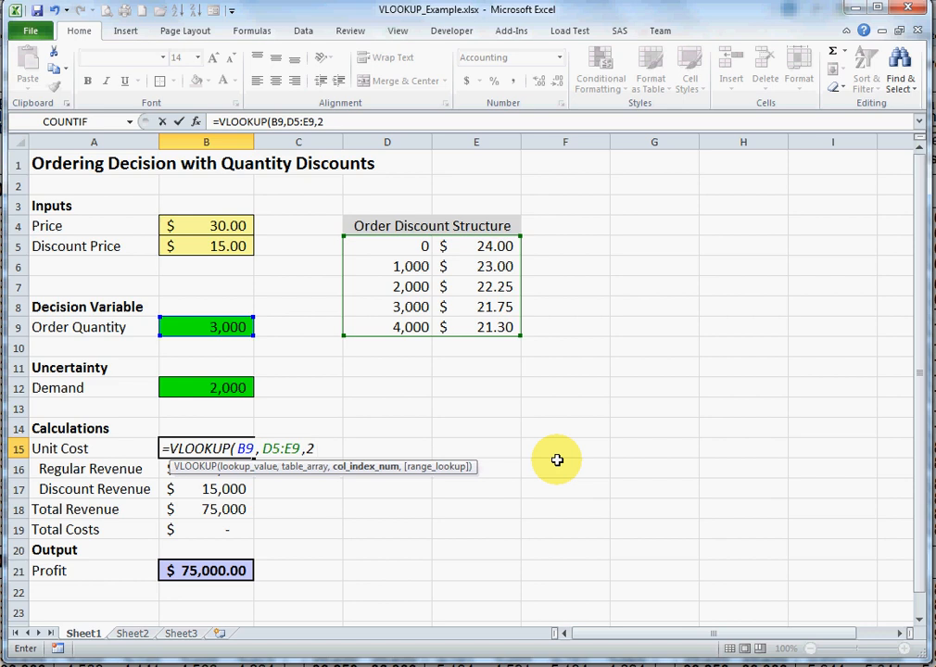
pyautogui.write('2')
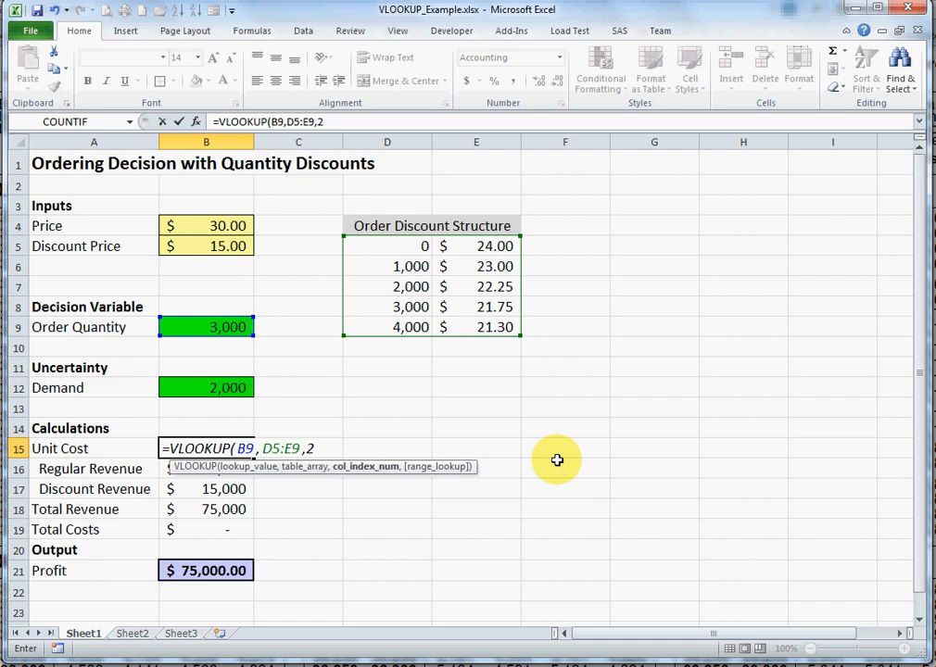
pyautogui.moveTo(514, 291)
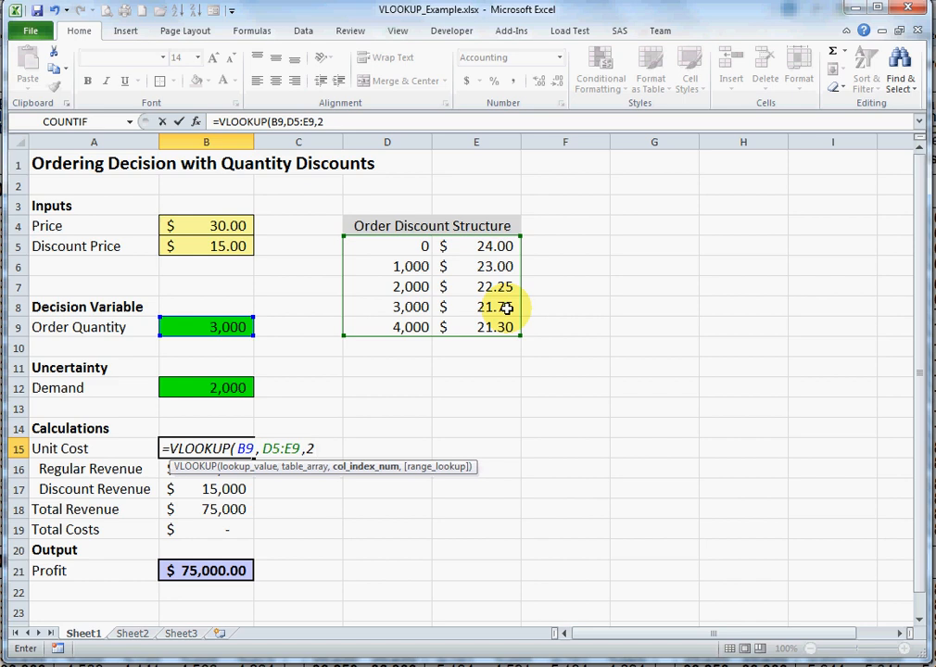
pyautogui.moveTo(408, 415)
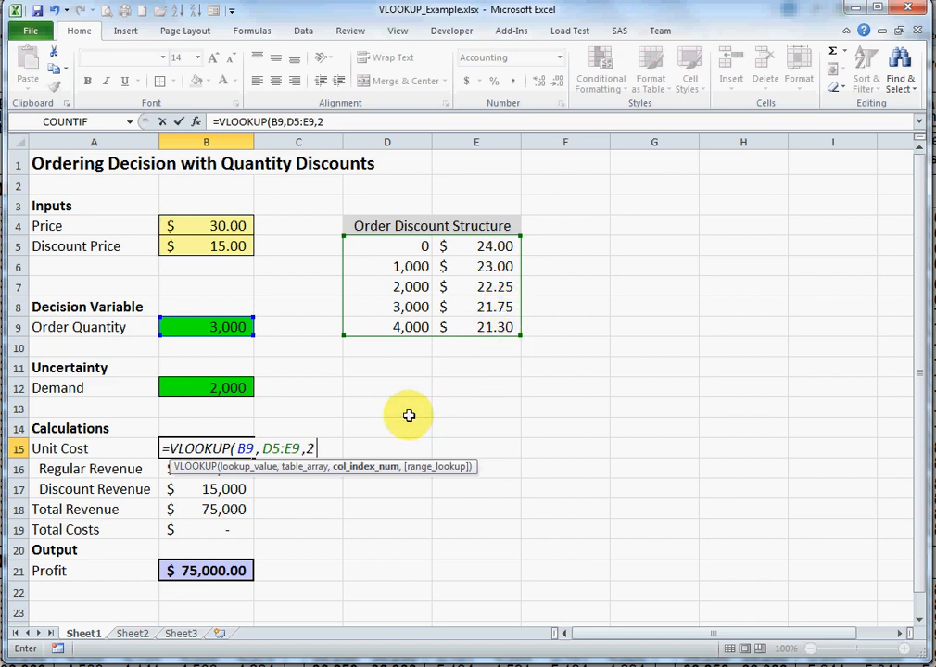
pyautogui.moveTo(386, 446)
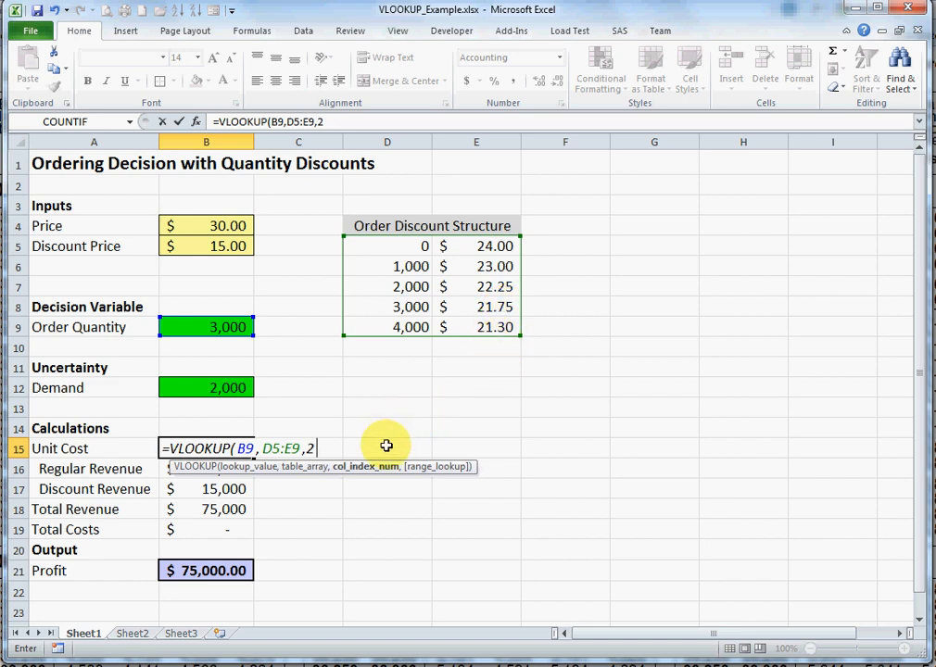
pyautogui.write('false')
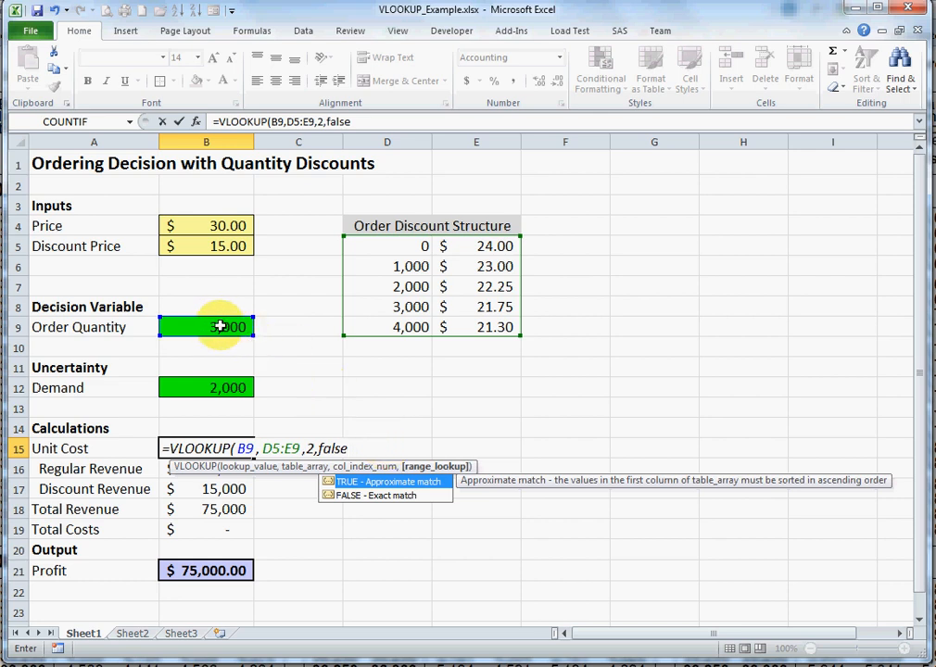
# Remove the false argument and commit =VLOOKUP(B9,D5:E9,2), giving a $21.75 unit cost
pyautogui.press('BackSpace')
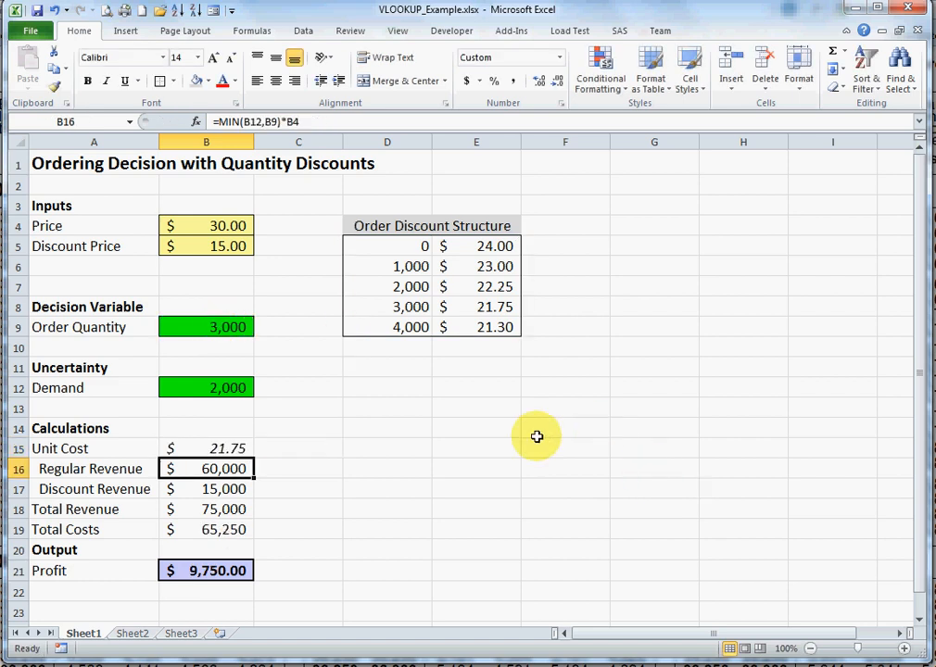
pyautogui.moveTo(382, 310)
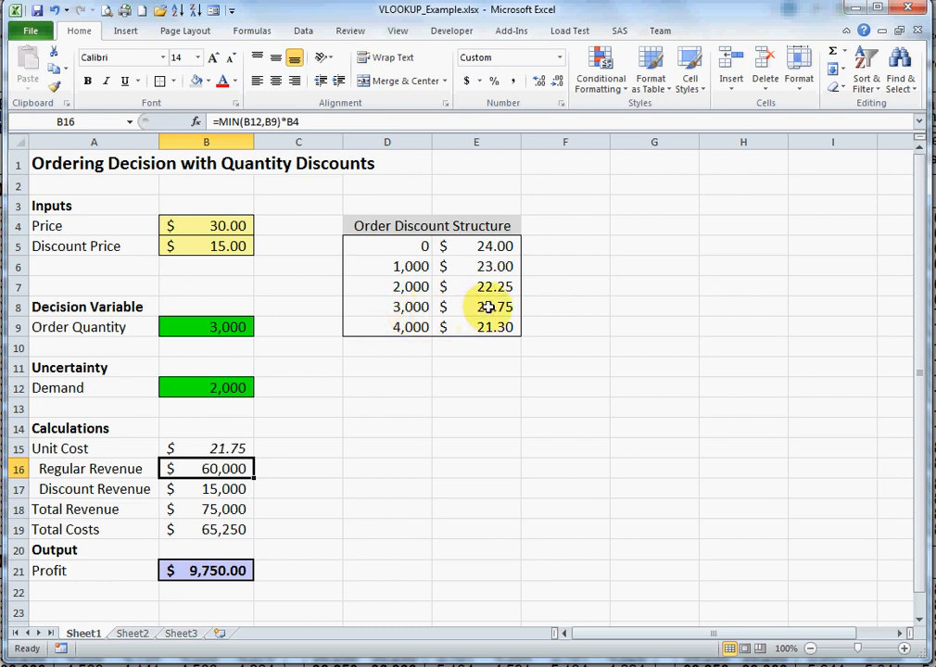
pyautogui.click(206, 326)
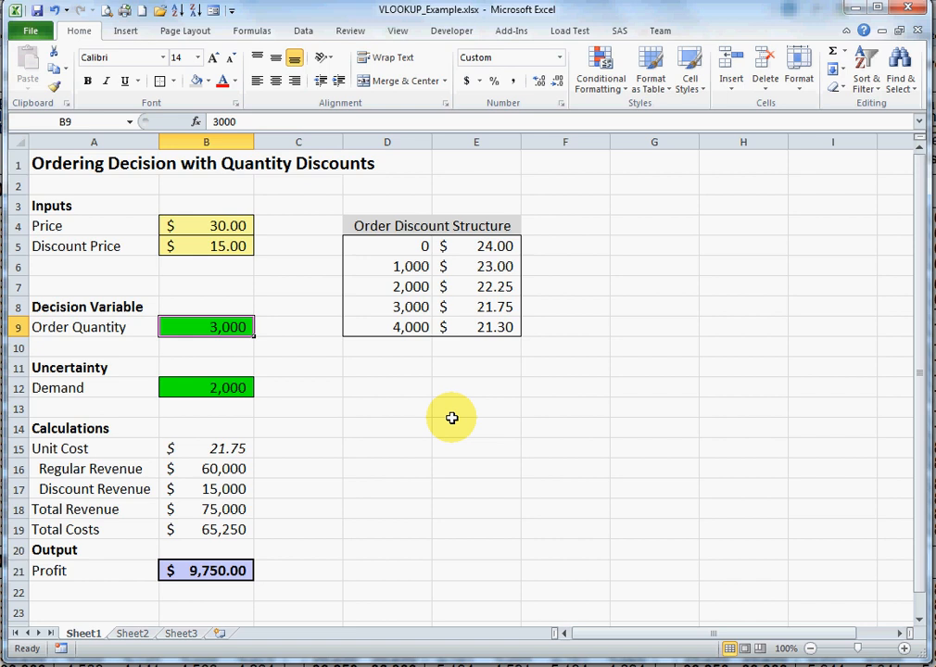
# Enter order quantities 1, 999 and 1000 in B9, ending at a $23.00 unit cost
pyautogui.write('1')
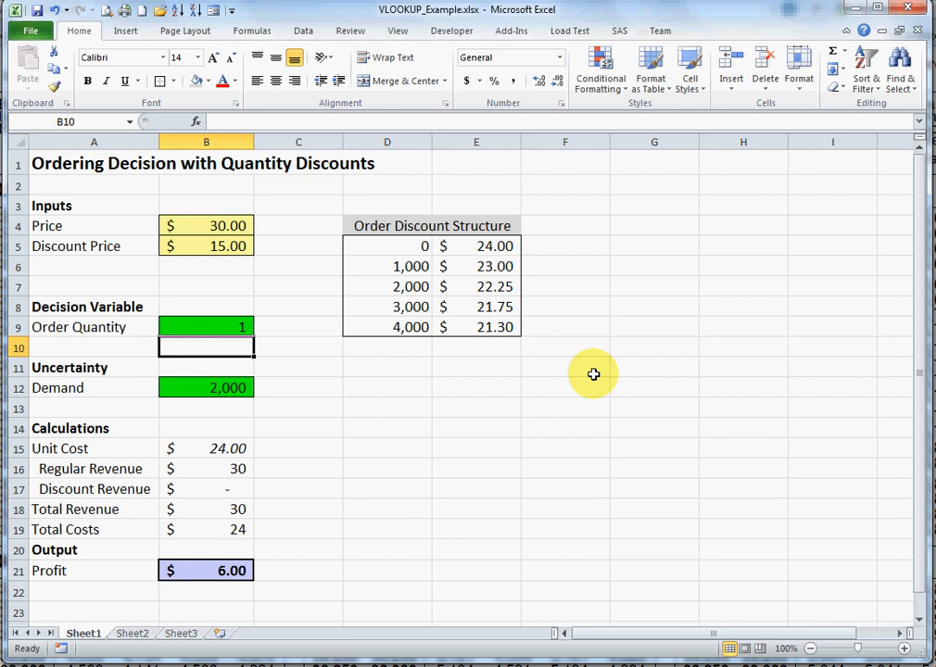
pyautogui.write('999')
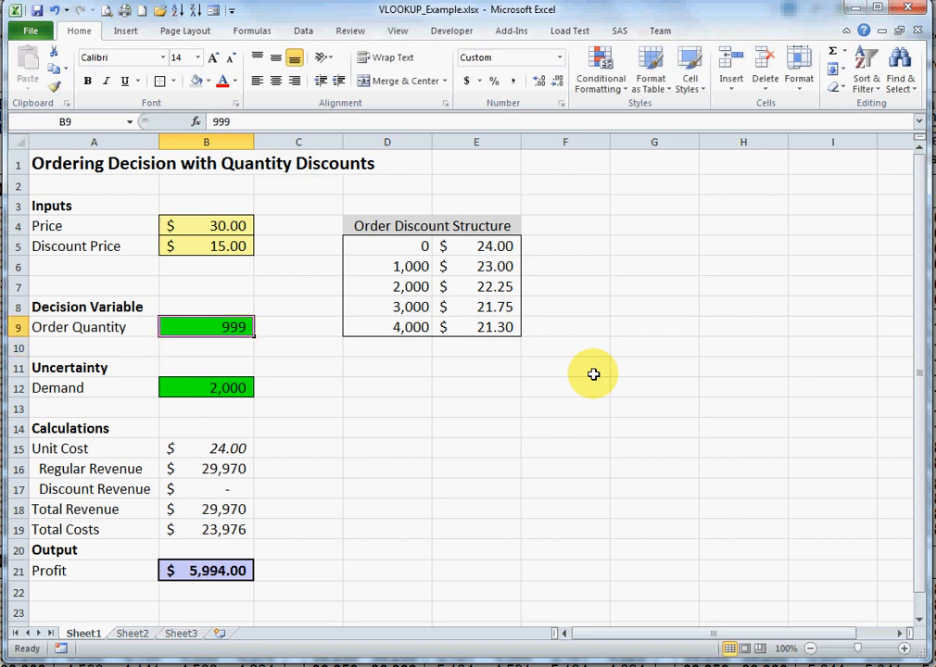
pyautogui.write('1000')
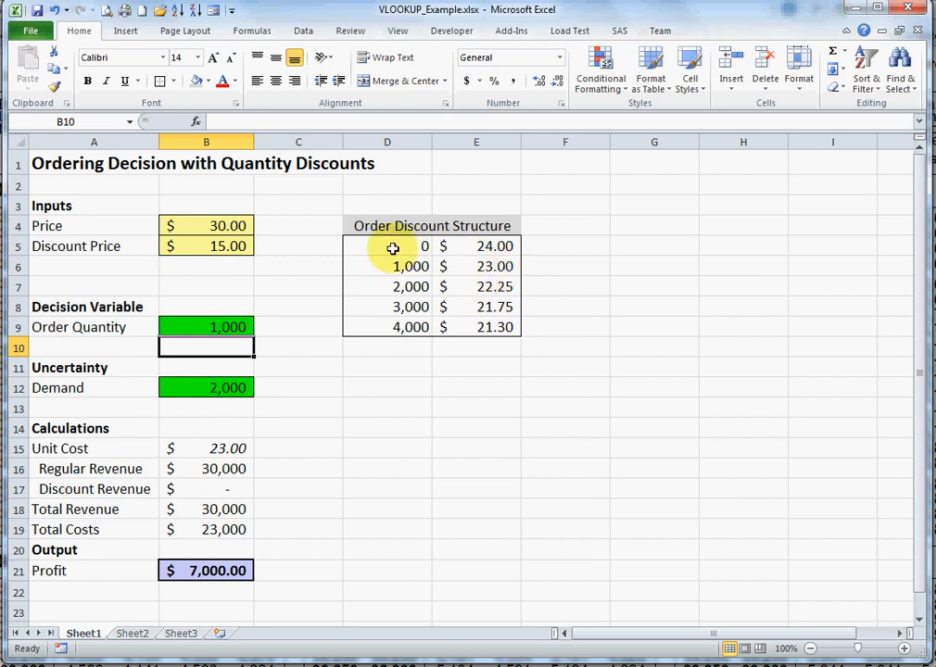
pyautogui.moveTo(464, 258)
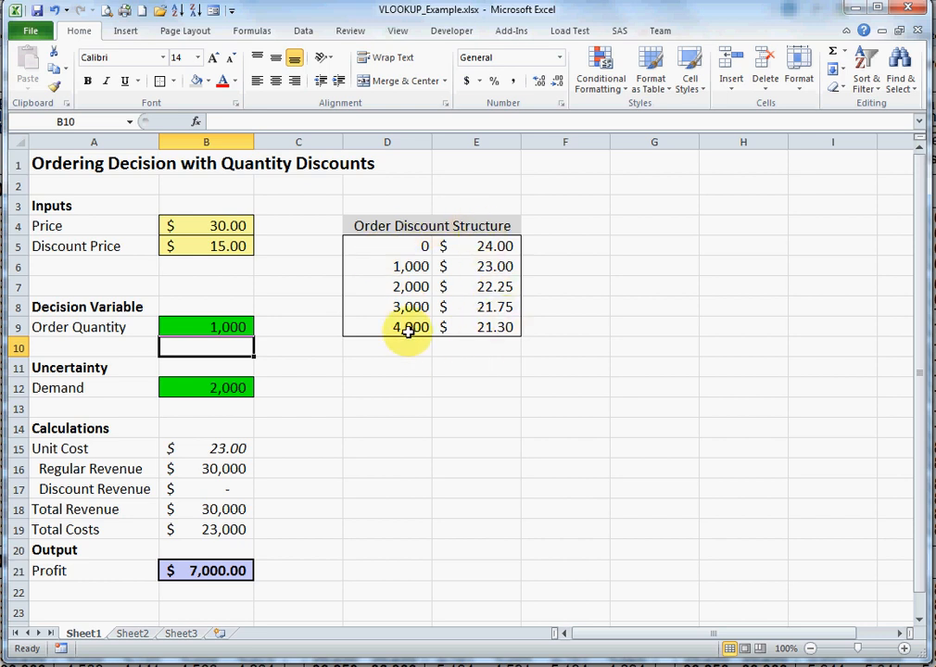
pyautogui.moveTo(374, 317)
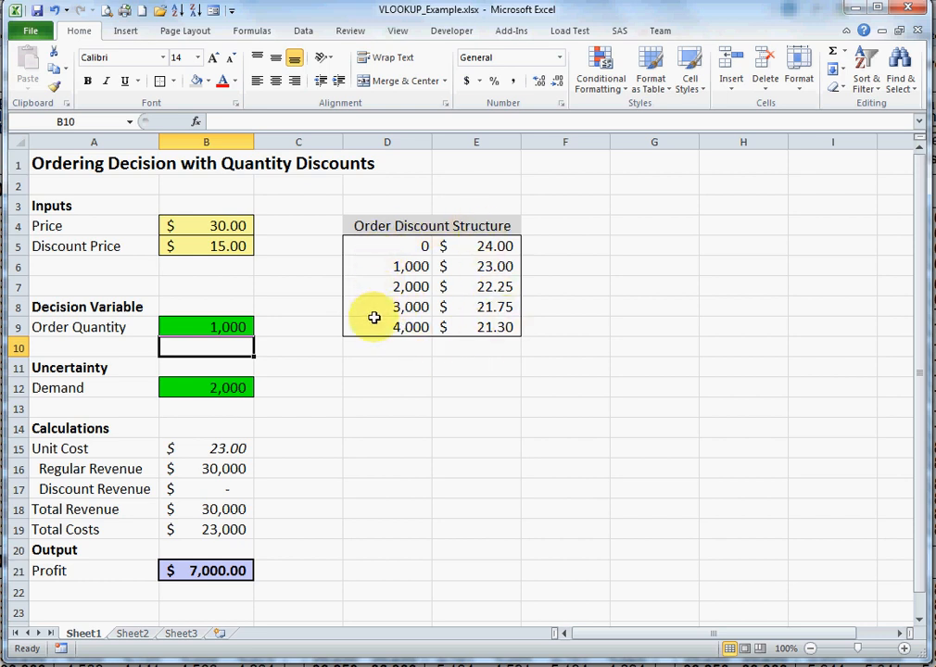
pyautogui.moveTo(380, 348)
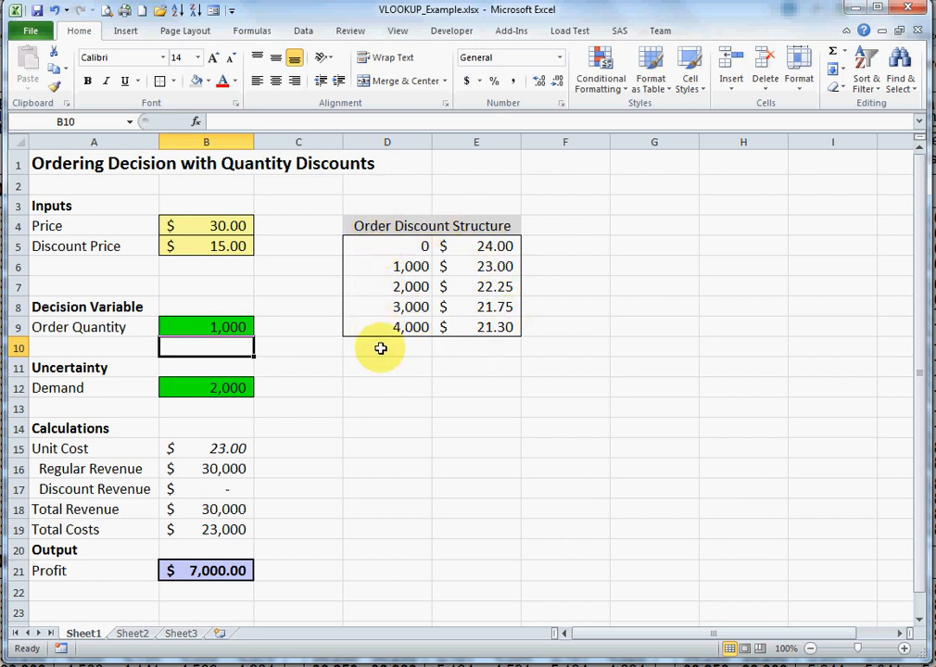